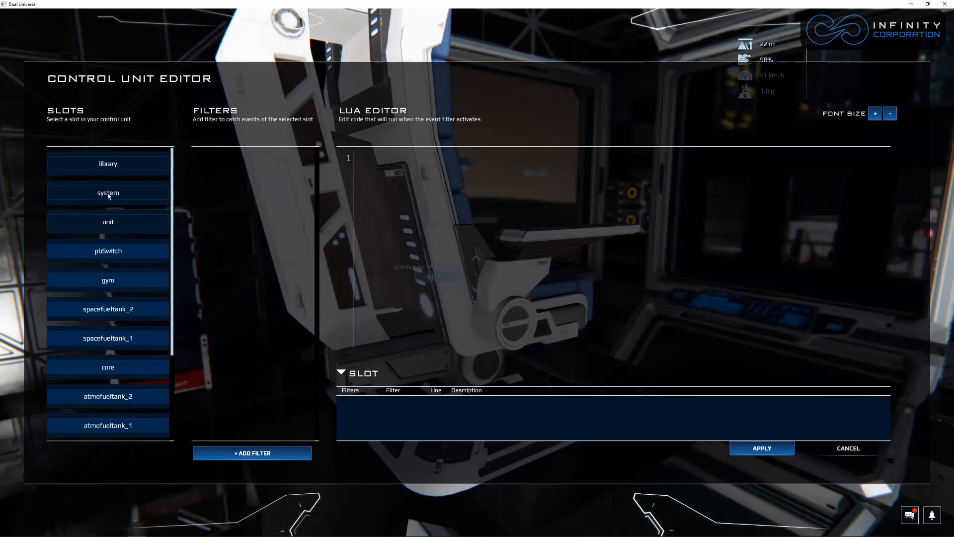
# - Show the system slot's event filters and view the Lua code behind an up/down movement filter
pyautogui.click(107, 192)
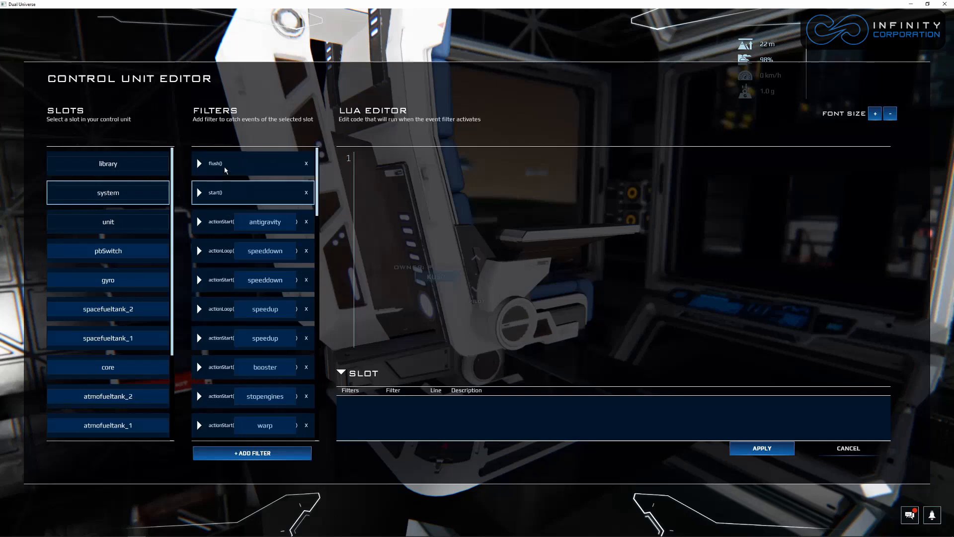
pyautogui.scroll(-3)
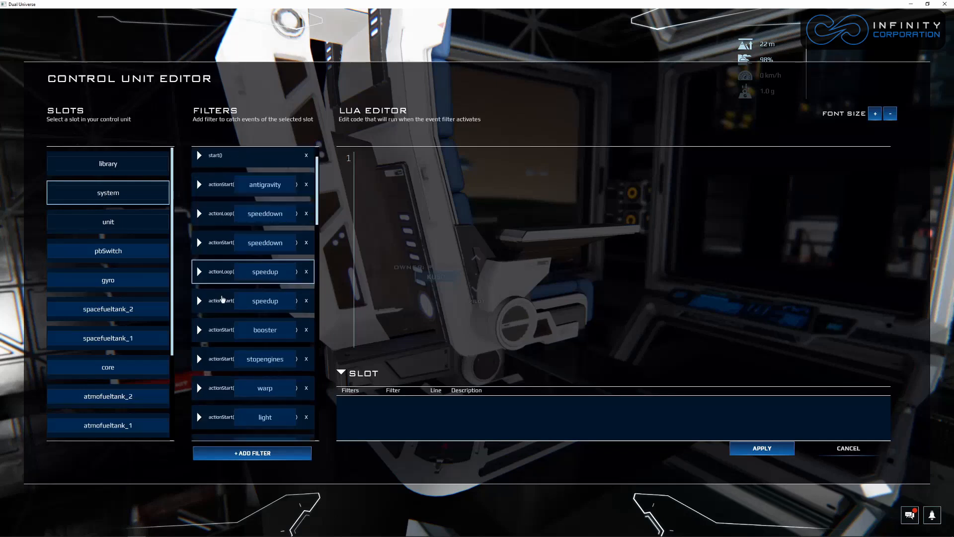
pyautogui.scroll(-3)
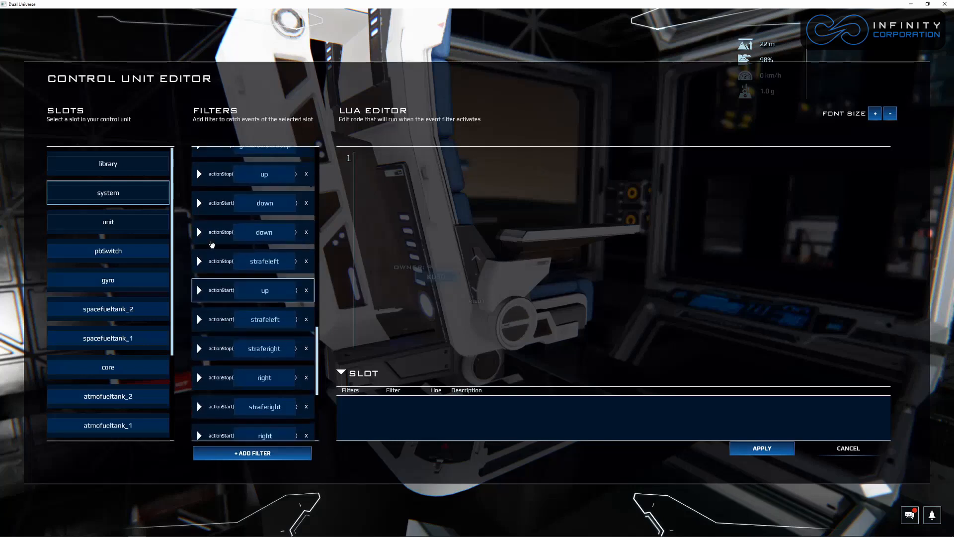
pyautogui.click(250, 231)
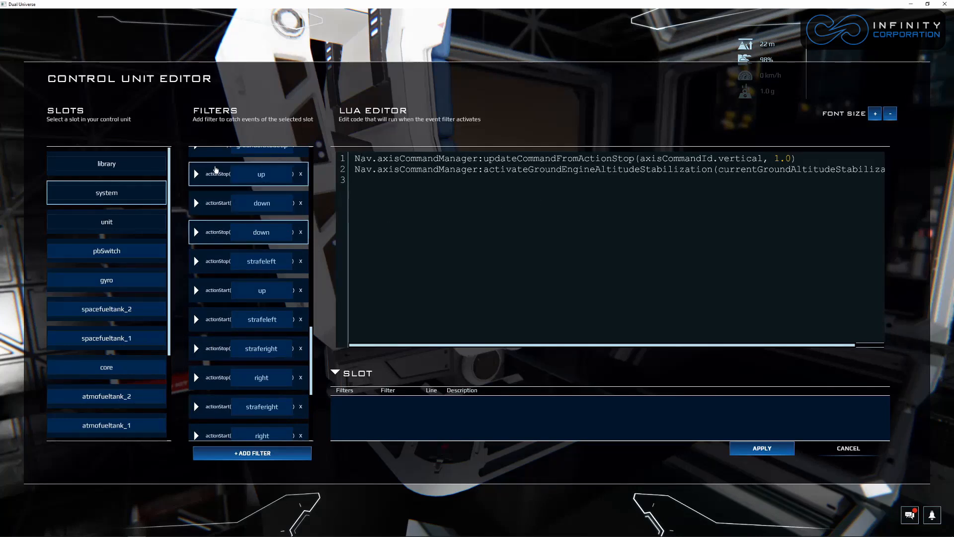
pyautogui.scroll(-3)
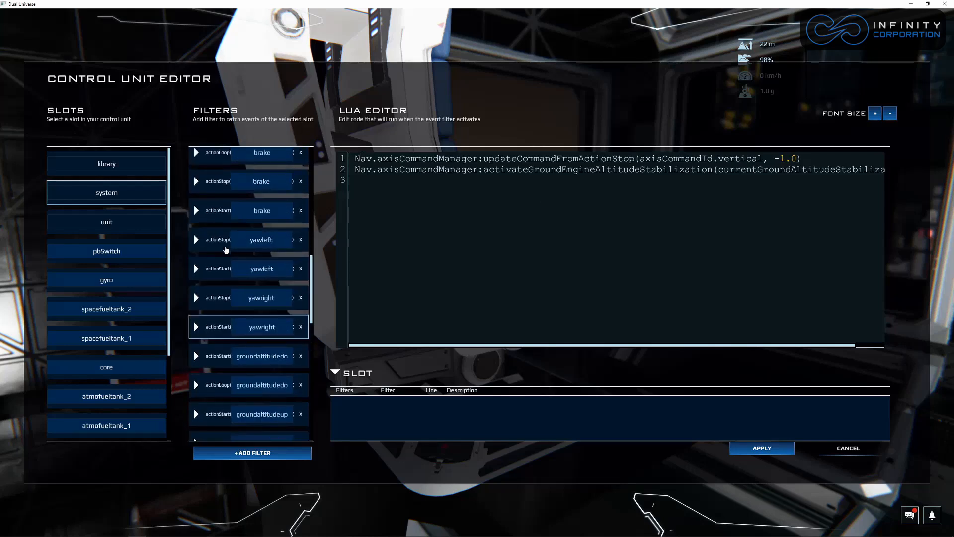
pyautogui.scroll(3)
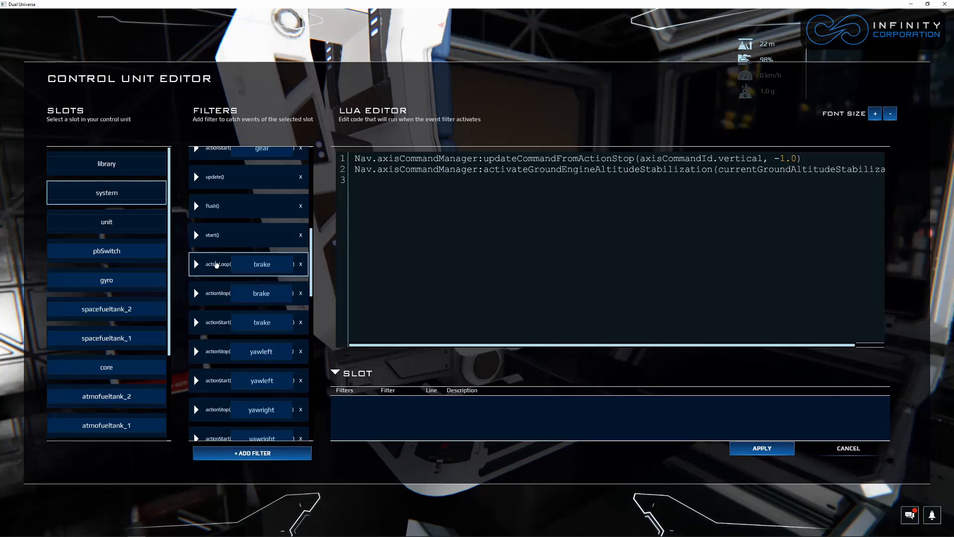
# - View the Lua code of the system slot's brake filter
pyautogui.click(219, 263)
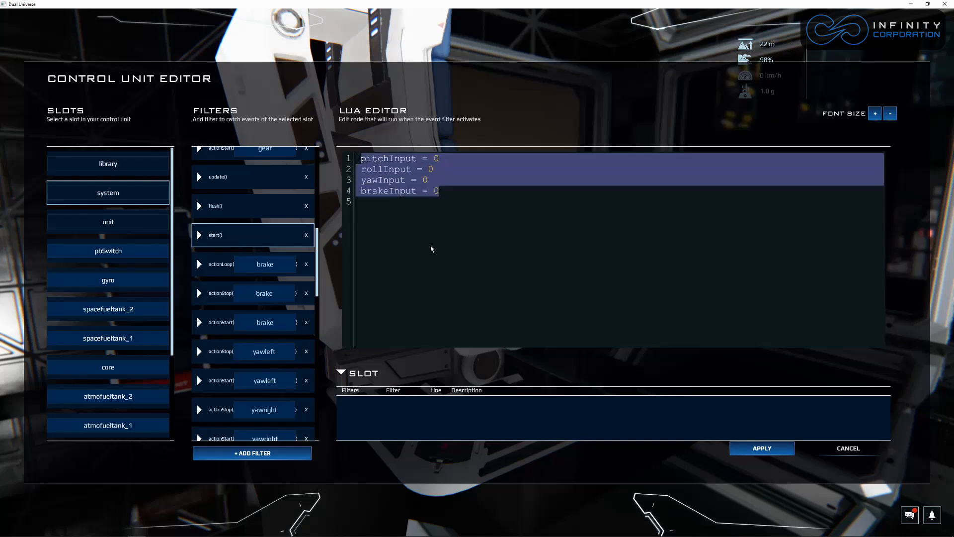
pyautogui.moveTo(370, 243)
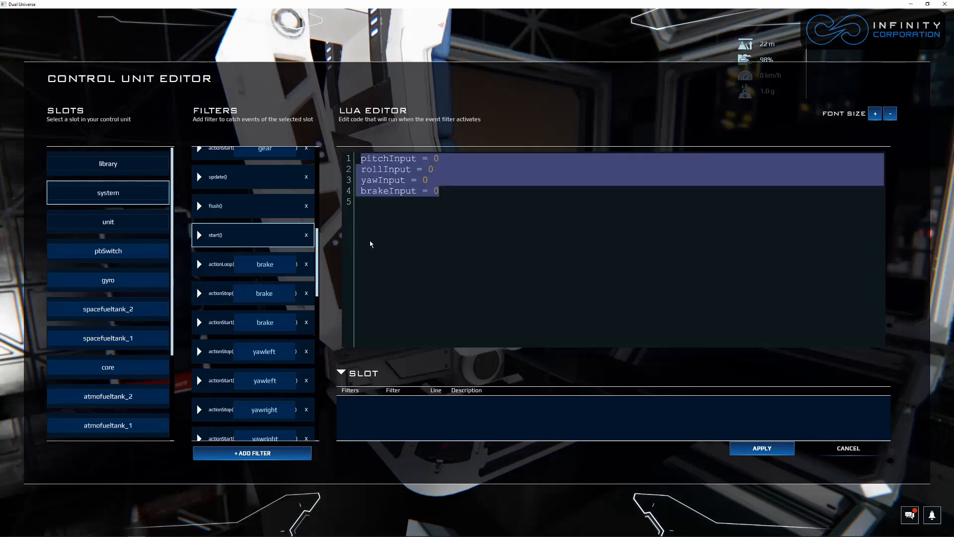
pyautogui.moveTo(364, 241)
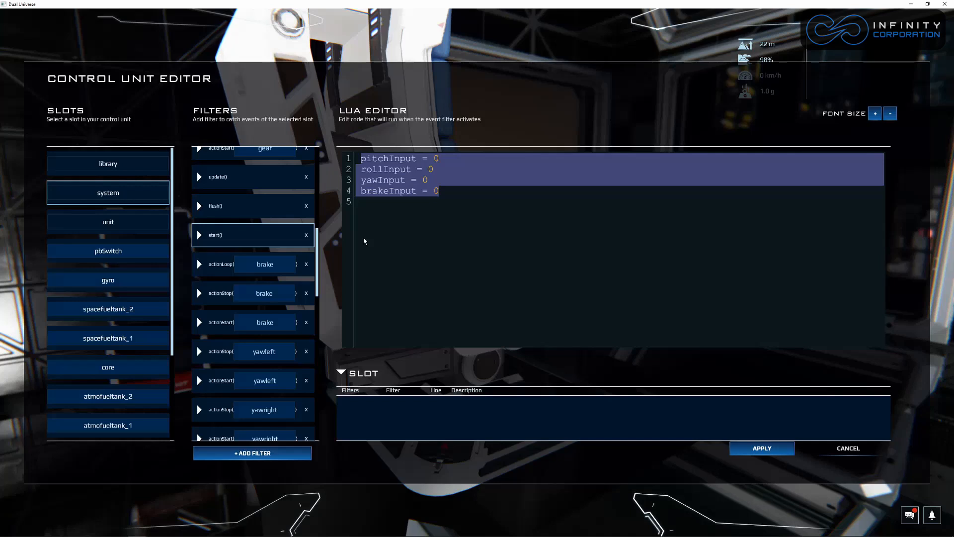
pyautogui.moveTo(253, 215)
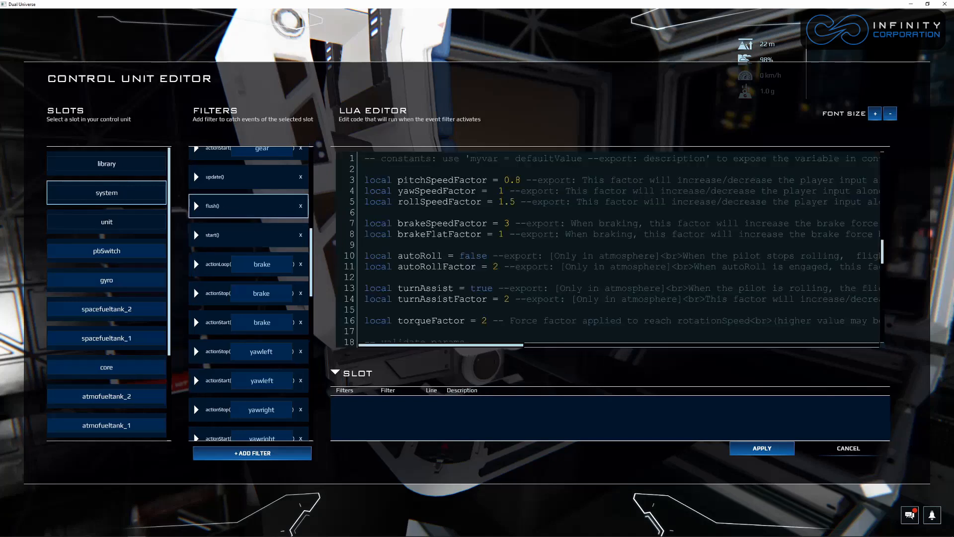
pyautogui.scroll(-3)
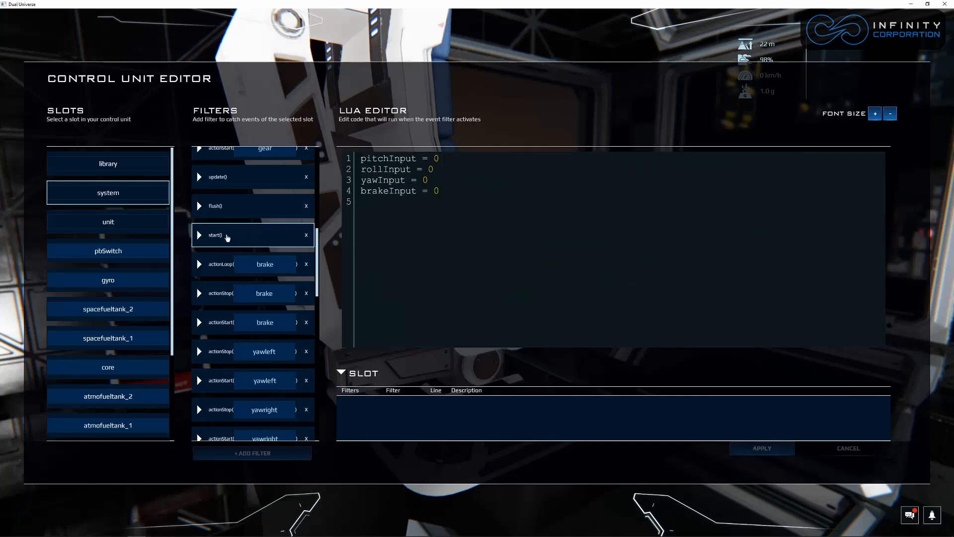
# - Show the unit slot's filters and read through the autoconfigure code of its start() filter
pyautogui.click(107, 222)
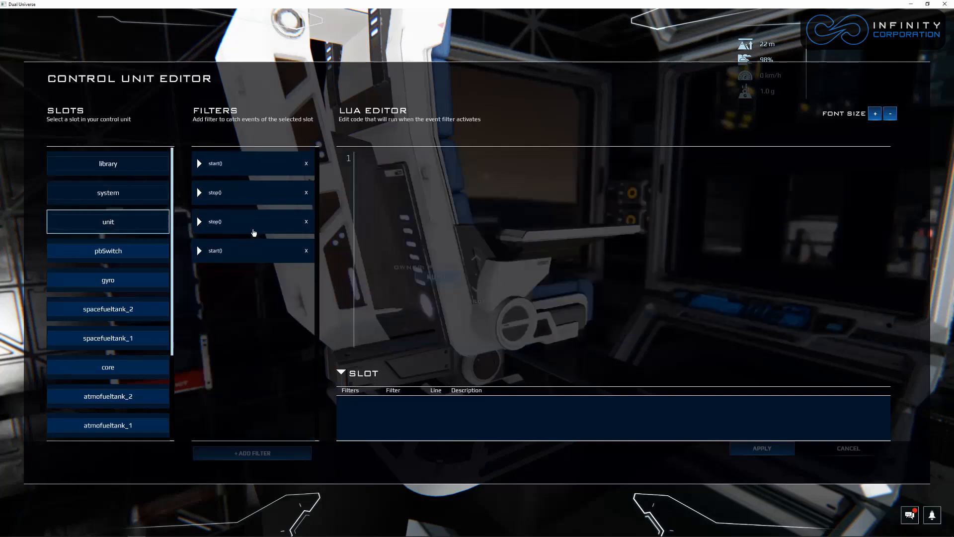
pyautogui.click(252, 221)
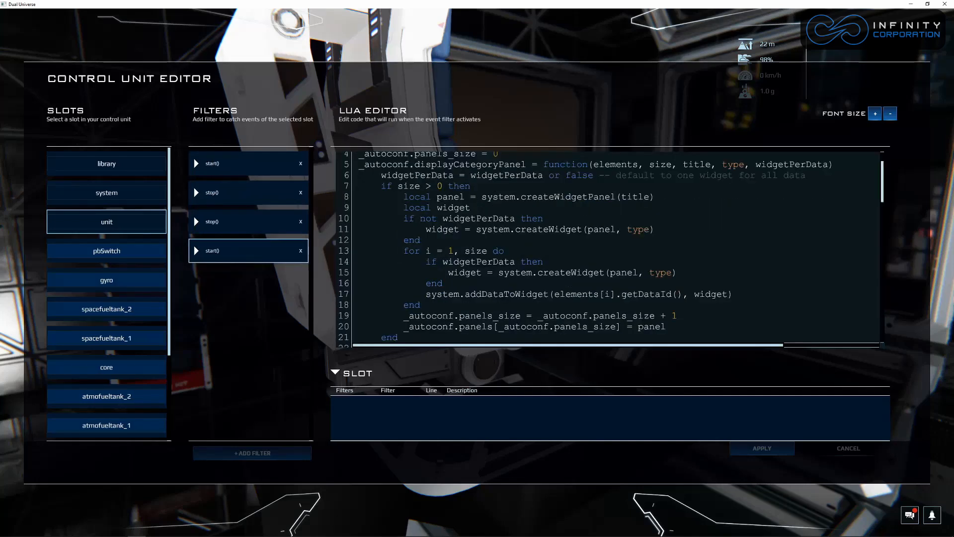
pyautogui.scroll(-3)
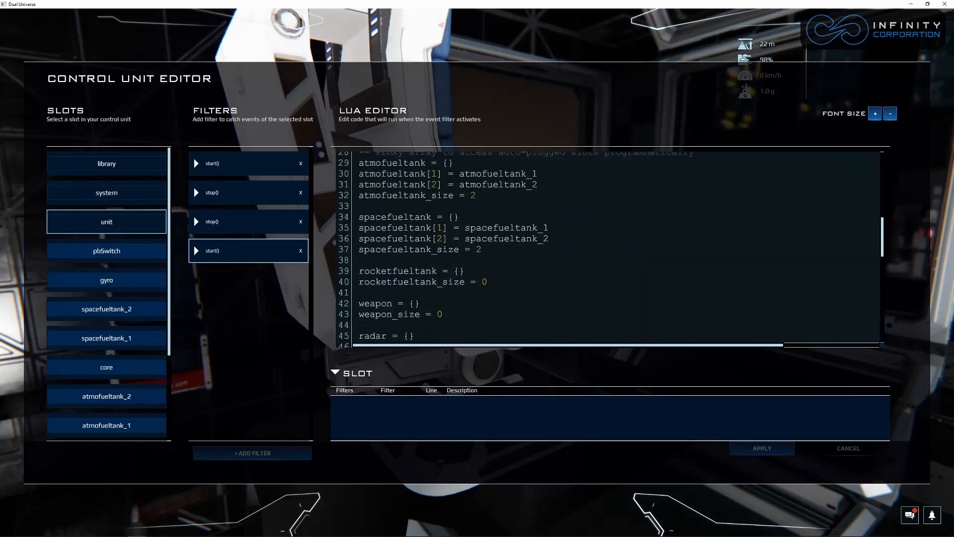
pyautogui.scroll(-3)
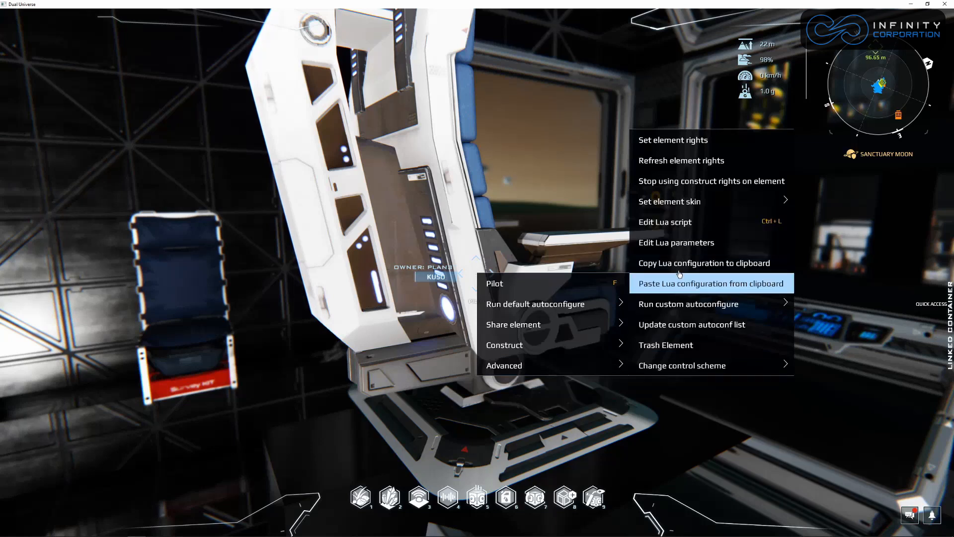
pyautogui.moveTo(704, 262)
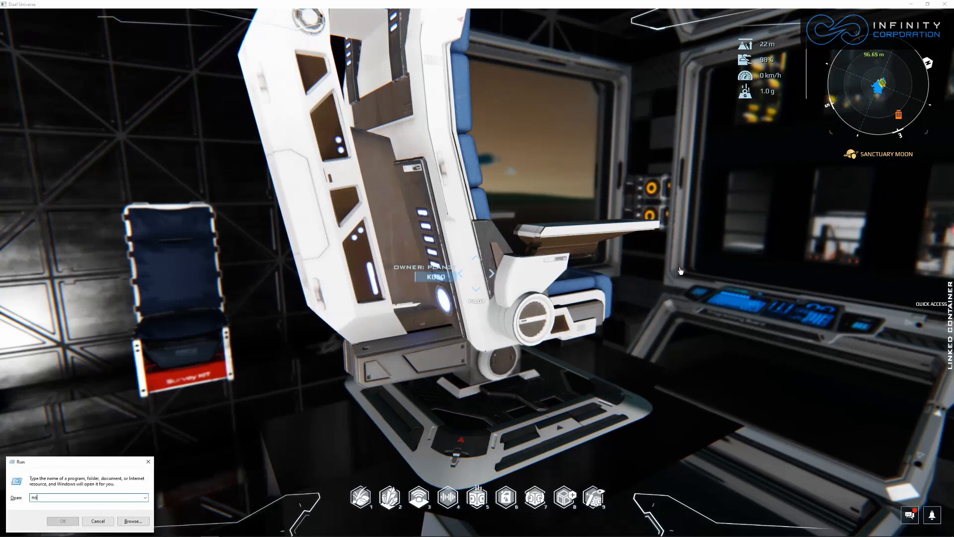
# - Launch Notepad, paste the Lua configuration JSON and select all of the text
pyautogui.click(63, 521)
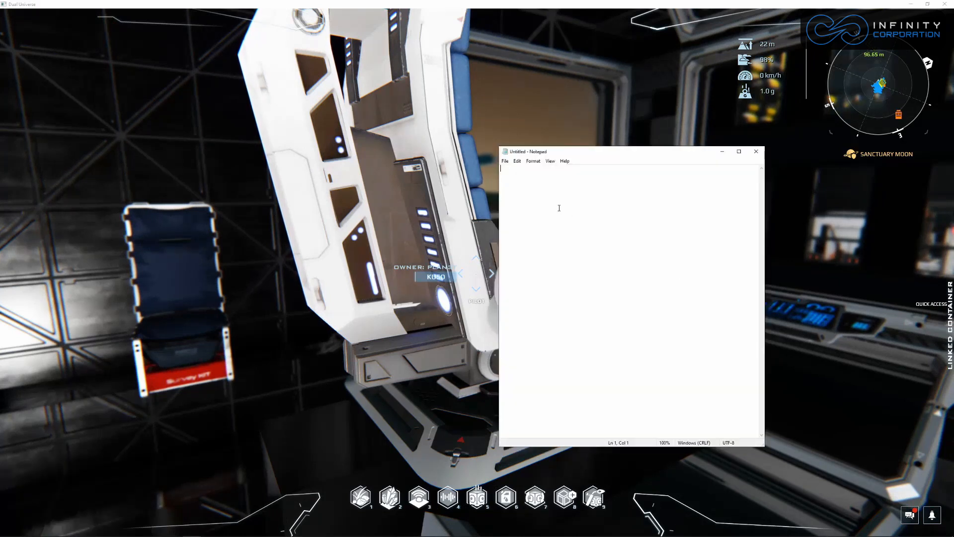
pyautogui.press('ctrl+v')
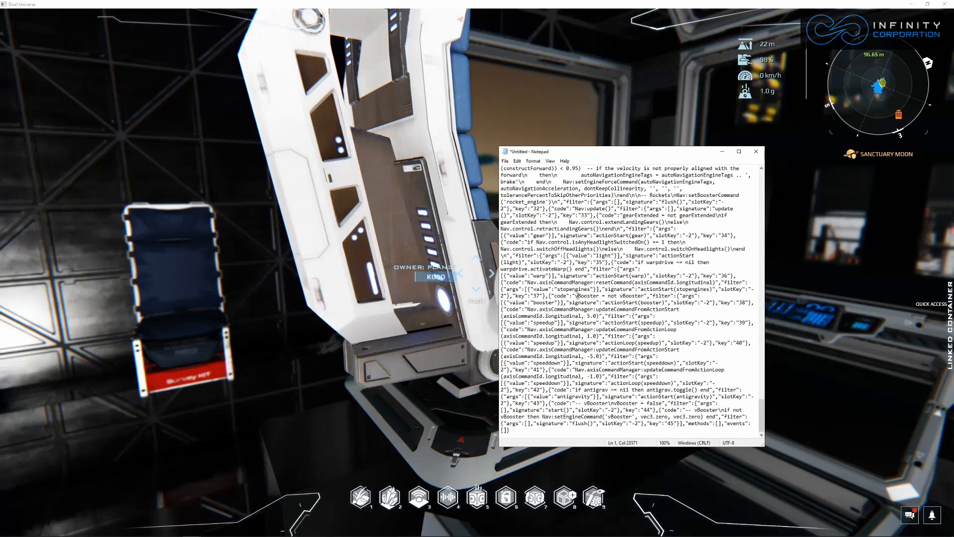
pyautogui.press('ctrl+a')
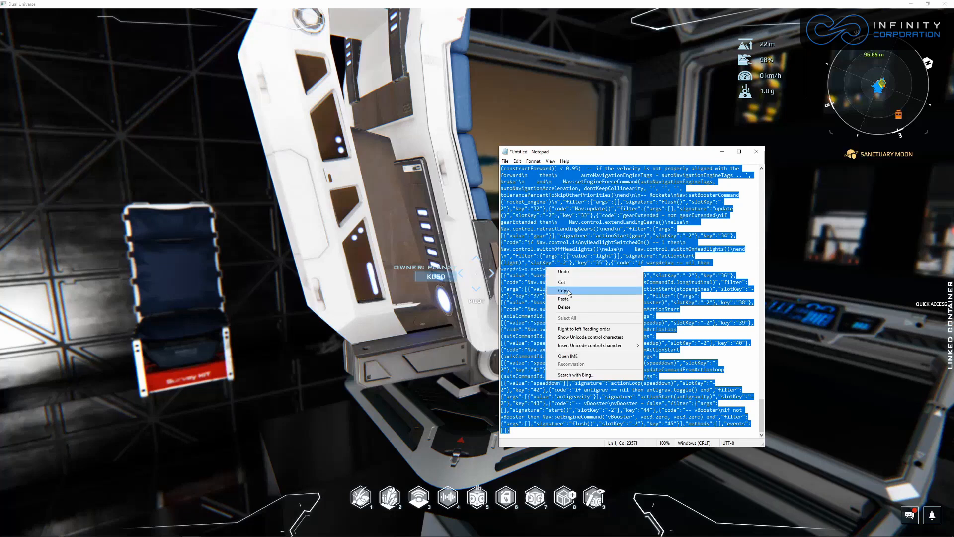
pyautogui.moveTo(564, 291)
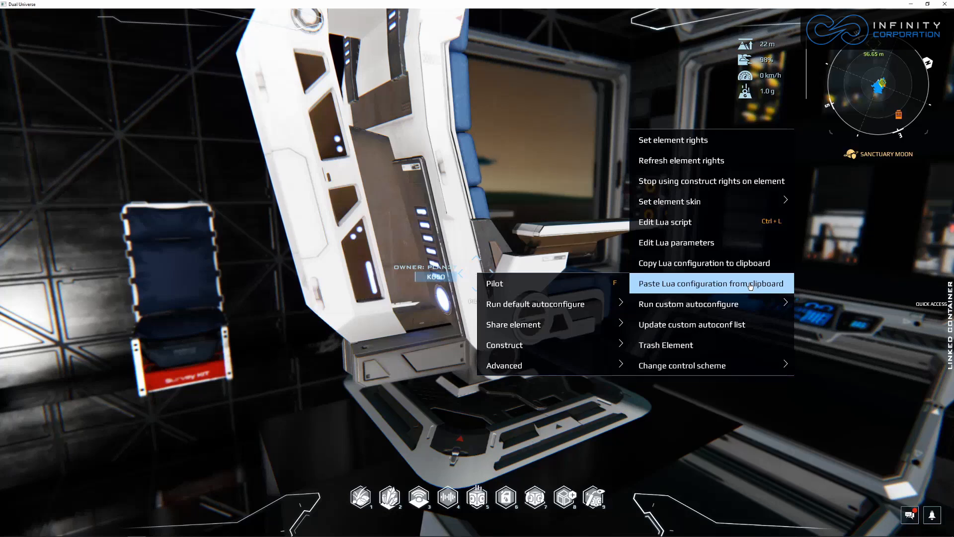
pyautogui.moveTo(704, 263)
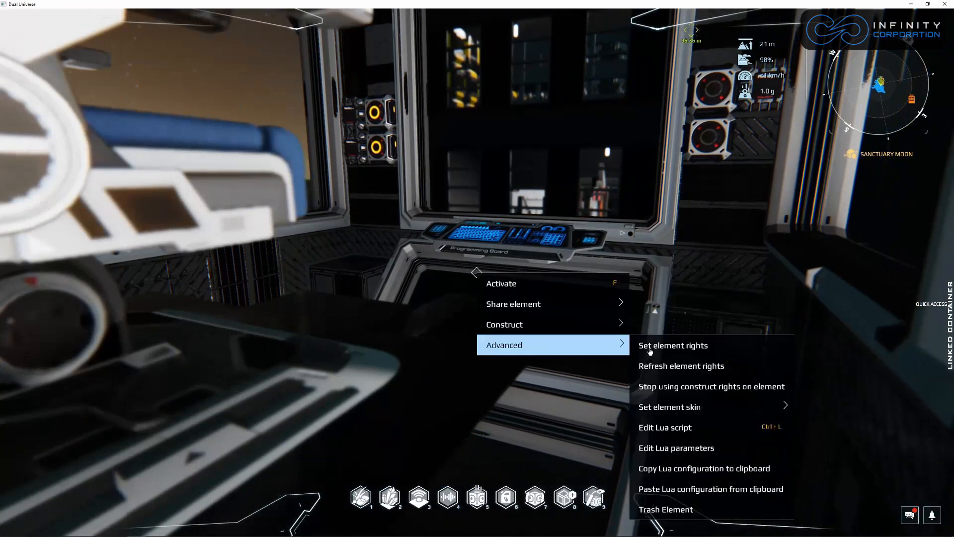
pyautogui.moveTo(704, 468)
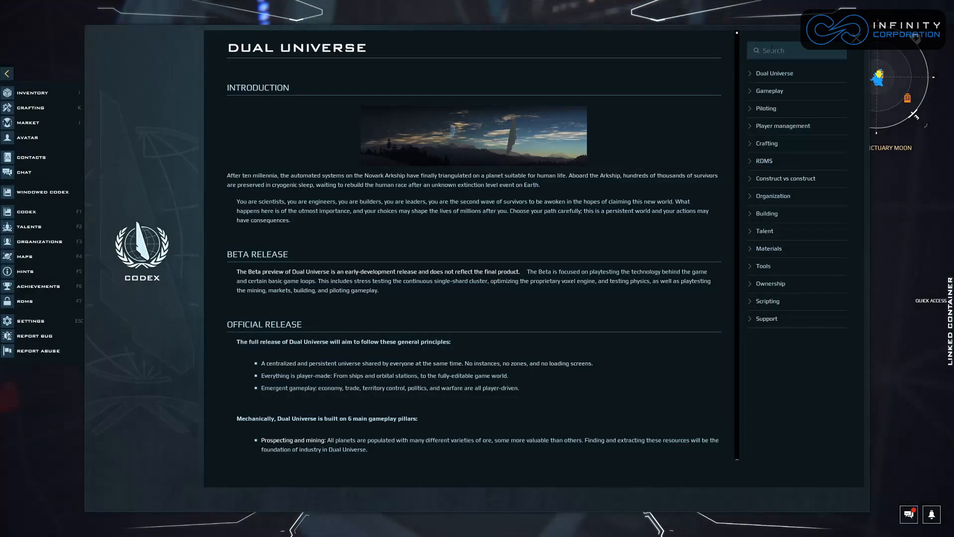
# - Search the codex for 'container', jump to Linked container, then the Container unit Element API reference
pyautogui.write('con')
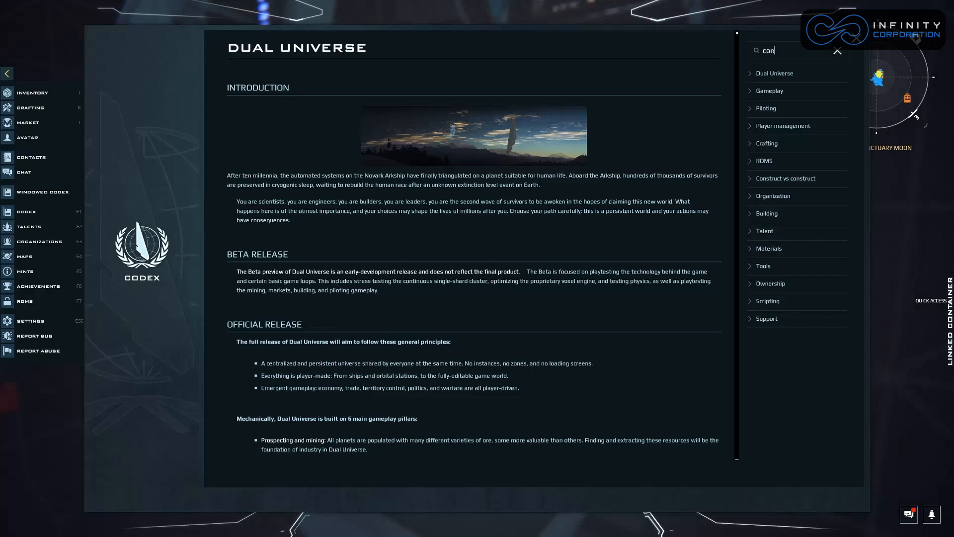
pyautogui.write('tainer')
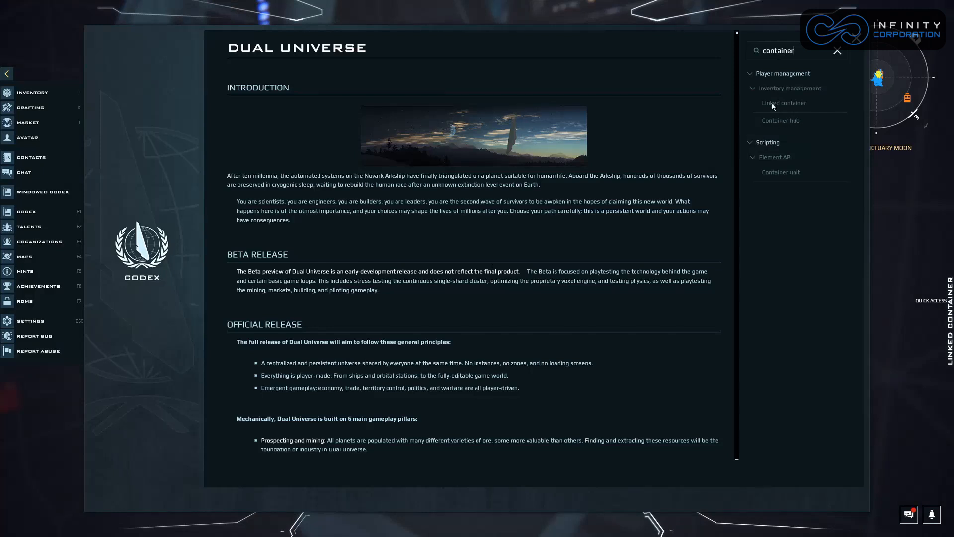
pyautogui.click(784, 103)
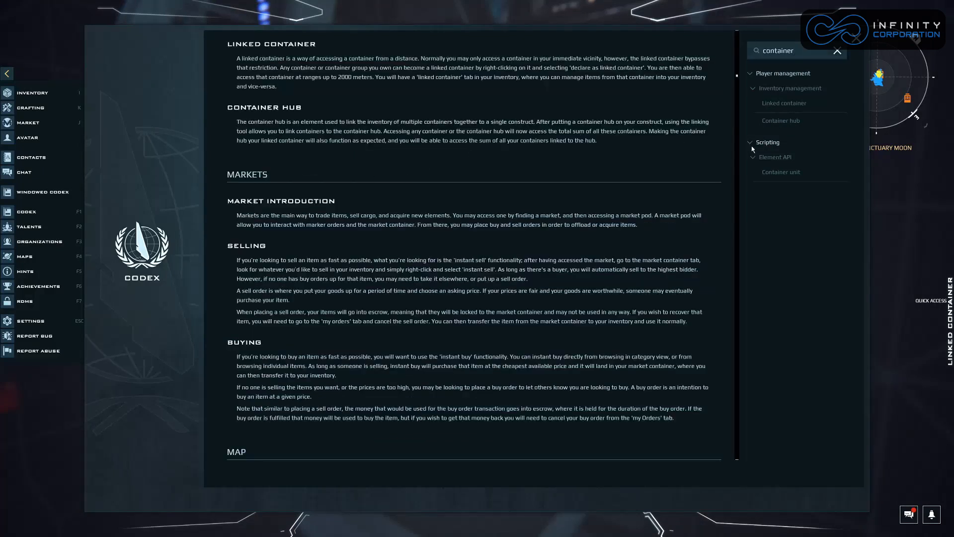
pyautogui.moveTo(779, 156)
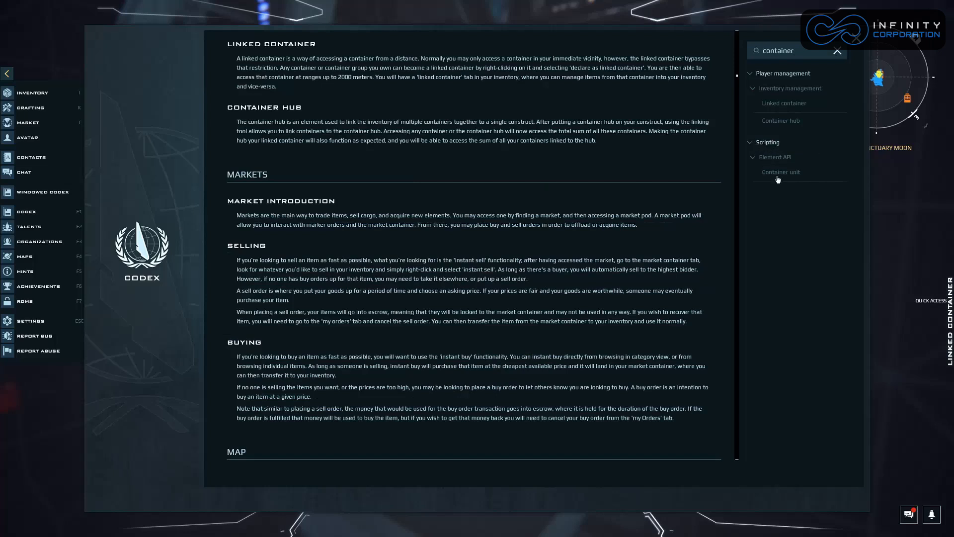
pyautogui.click(781, 172)
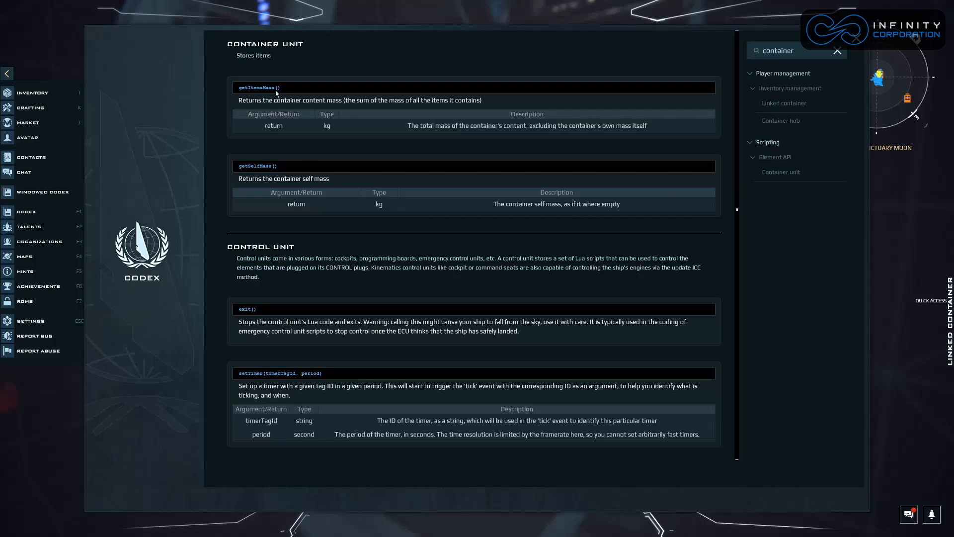
pyautogui.moveTo(300, 107)
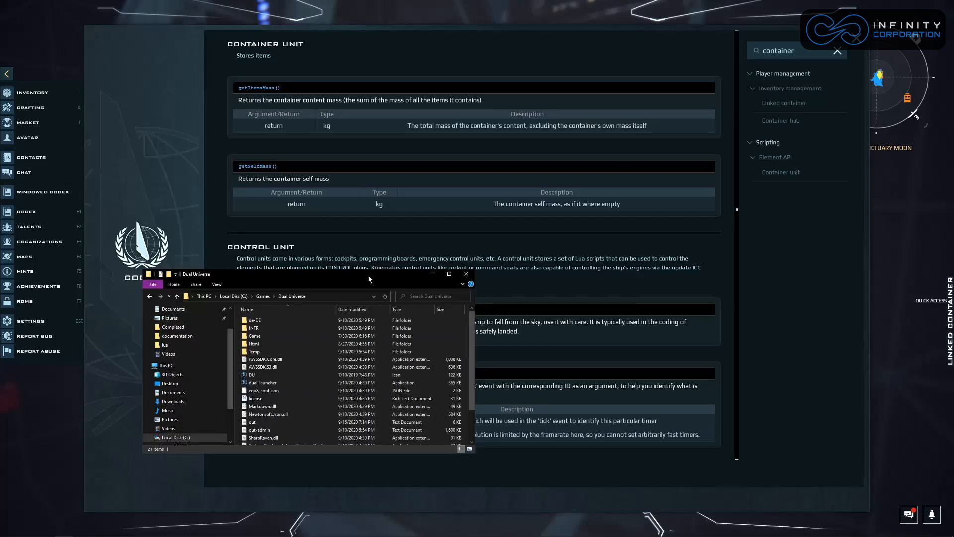
# - Browse from the Dual Universe game folder into documentation and open web_codex.html in the browser
pyautogui.click(254, 335)
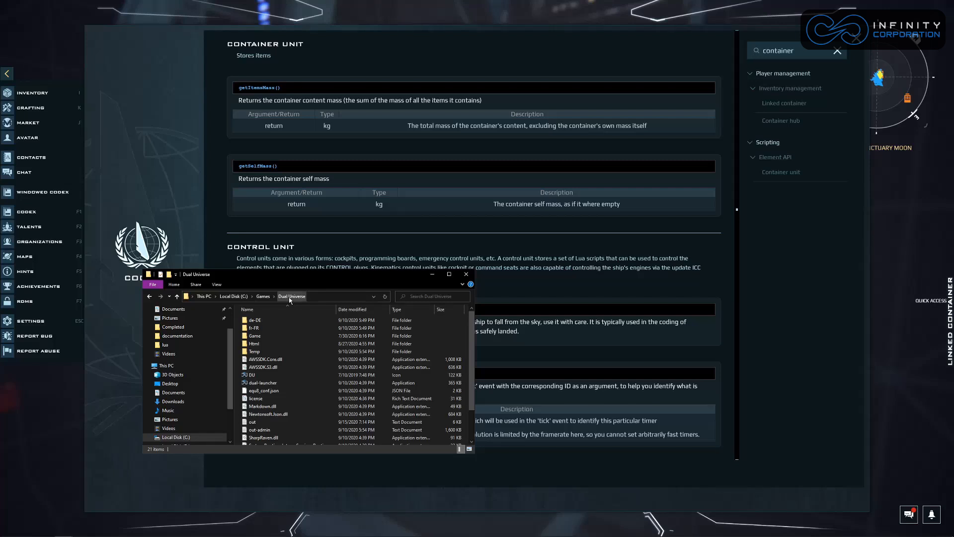
pyautogui.moveTo(289, 301)
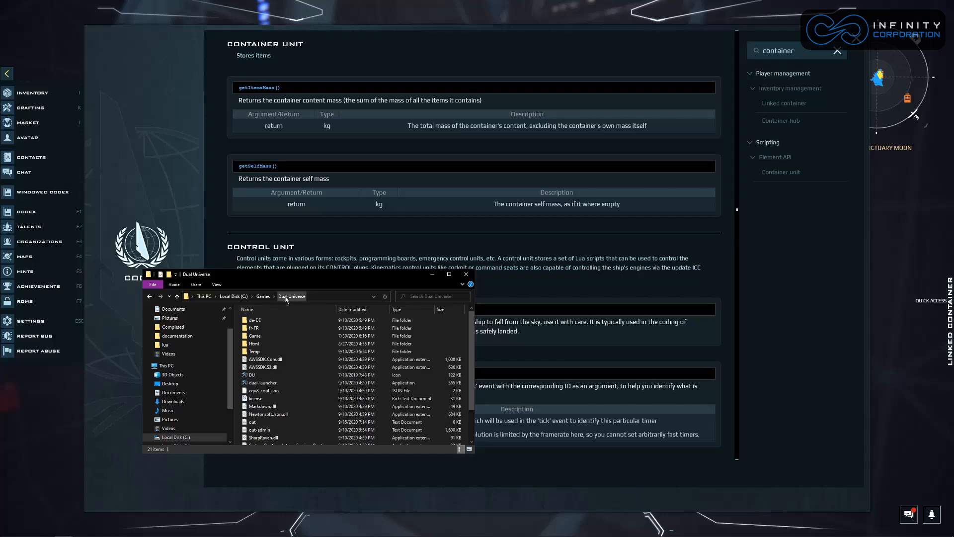
pyautogui.click(255, 335)
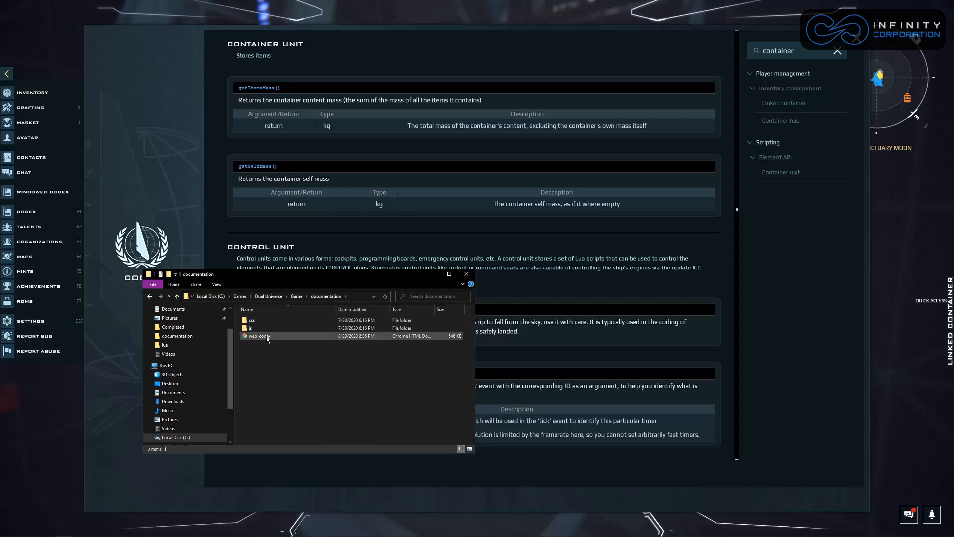
pyautogui.doubleClick(258, 335)
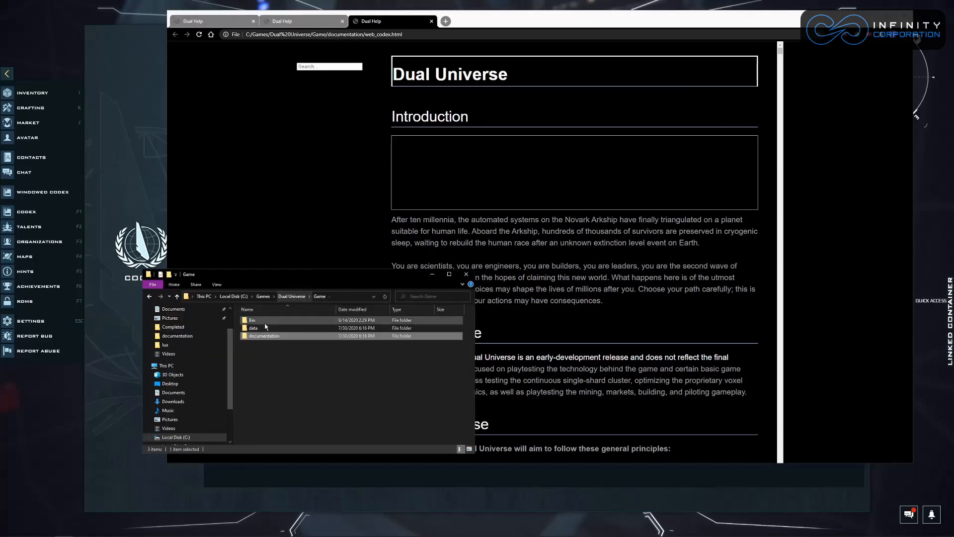
# - Browse into data\lua and open AxisCommand.lua in Visual Studio Code
pyautogui.doubleClick(252, 327)
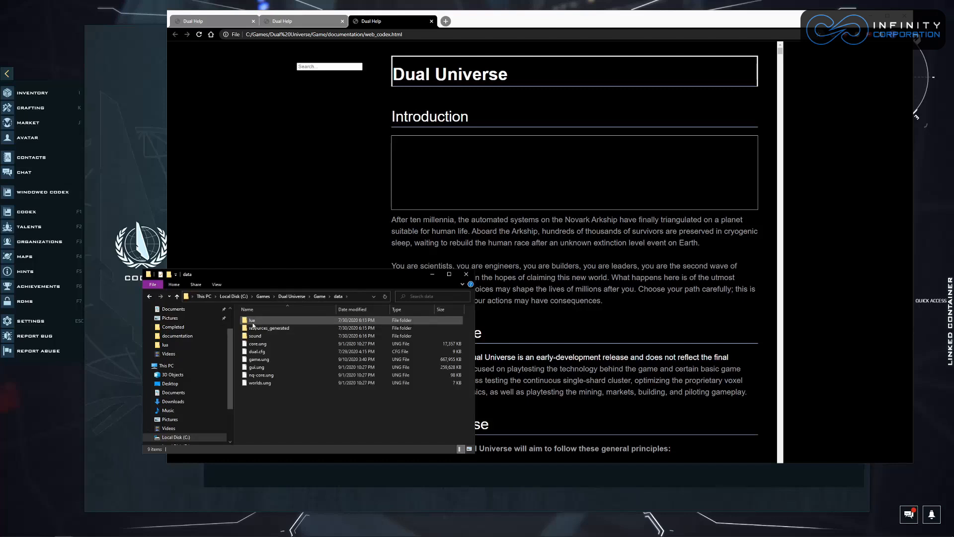
pyautogui.doubleClick(252, 319)
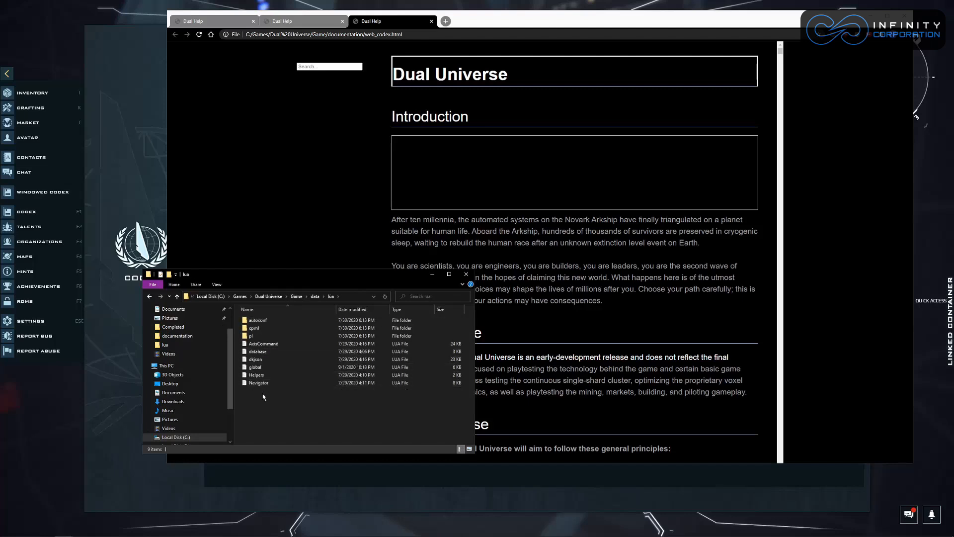
pyautogui.moveTo(257, 404)
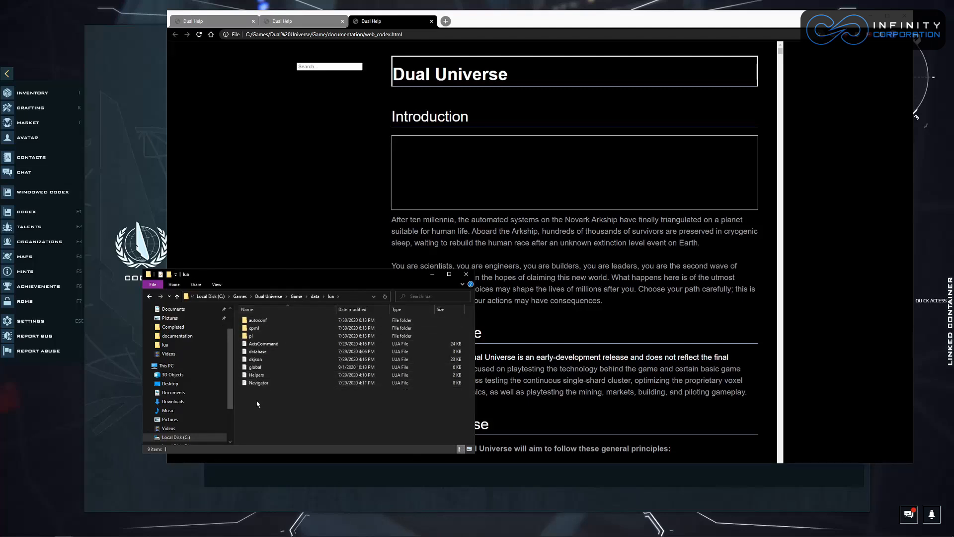
pyautogui.click(263, 343)
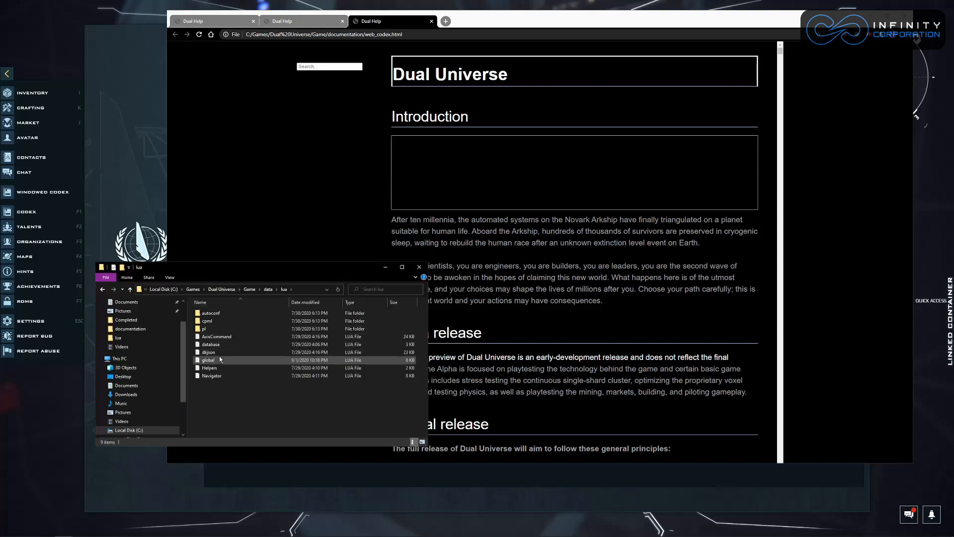
pyautogui.click(216, 336)
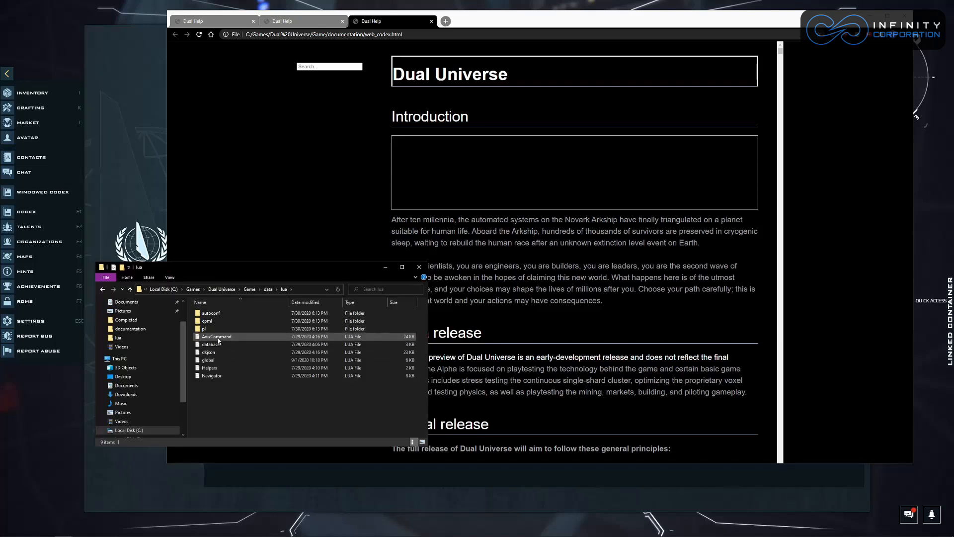
pyautogui.doubleClick(216, 336)
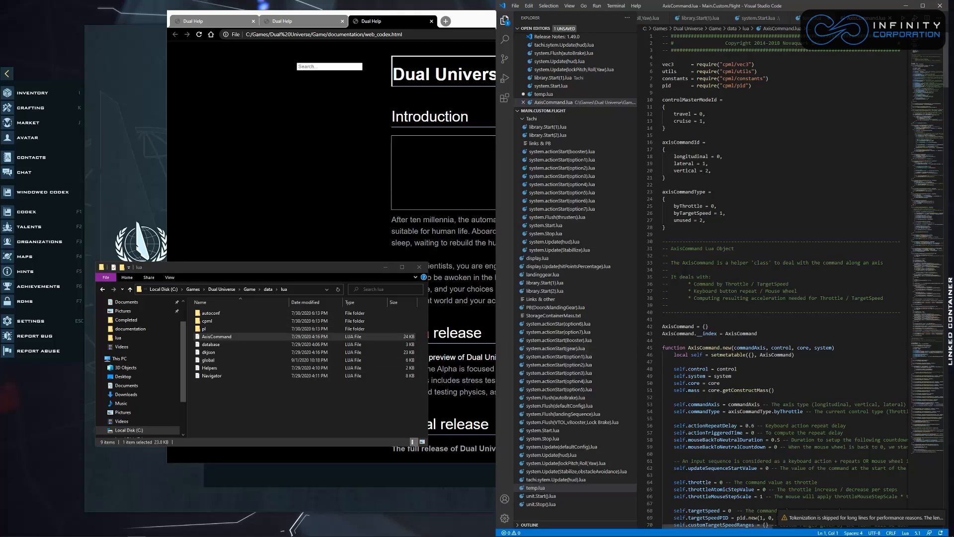
# - Scroll through the AxisCommand.lua code in the editor
pyautogui.scroll(-3)
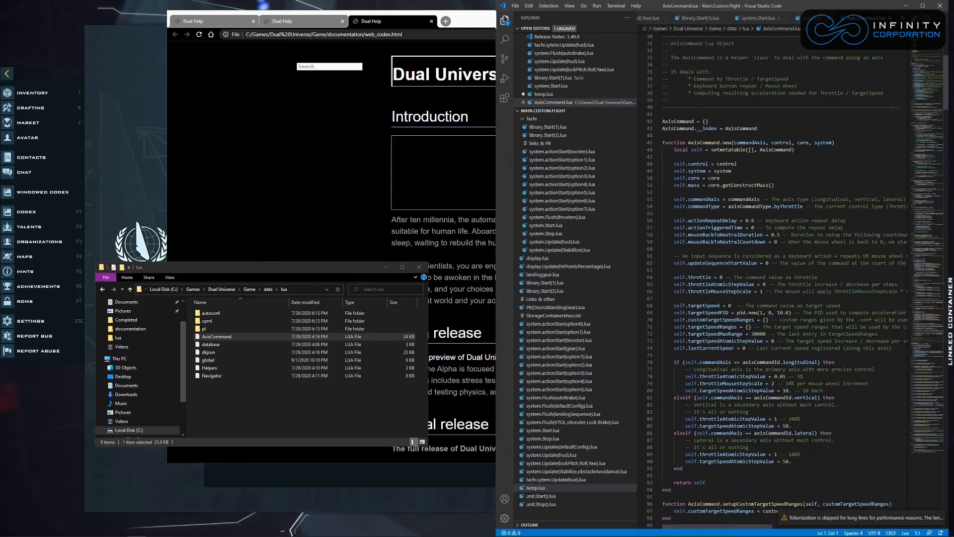
pyautogui.scroll(-3)
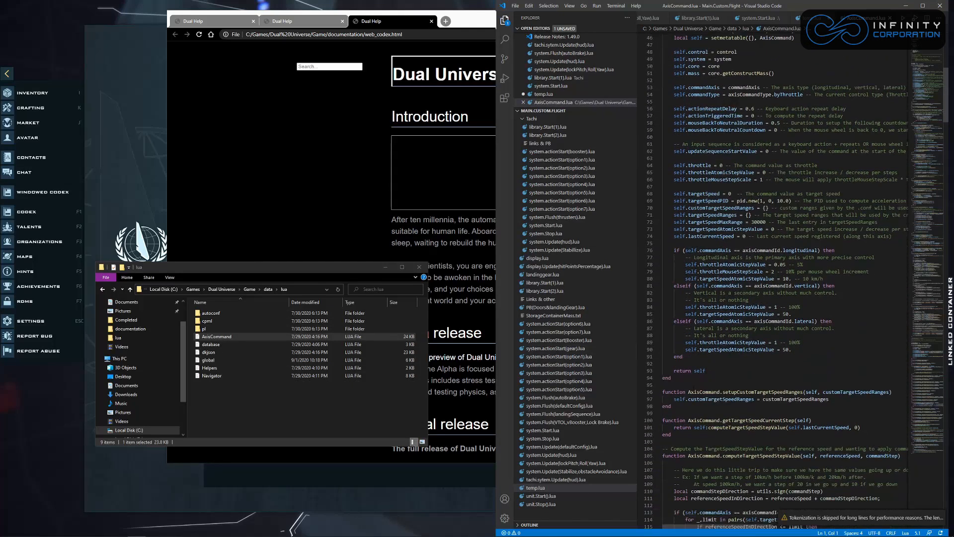
pyautogui.scroll(-3)
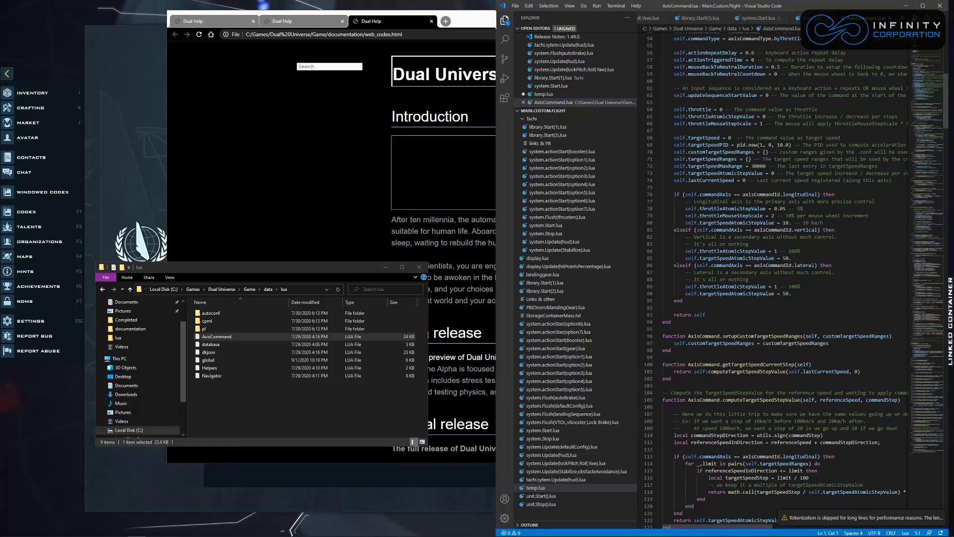
# - Open database.lua from the same lua folder in Visual Studio Code
pyautogui.click(216, 337)
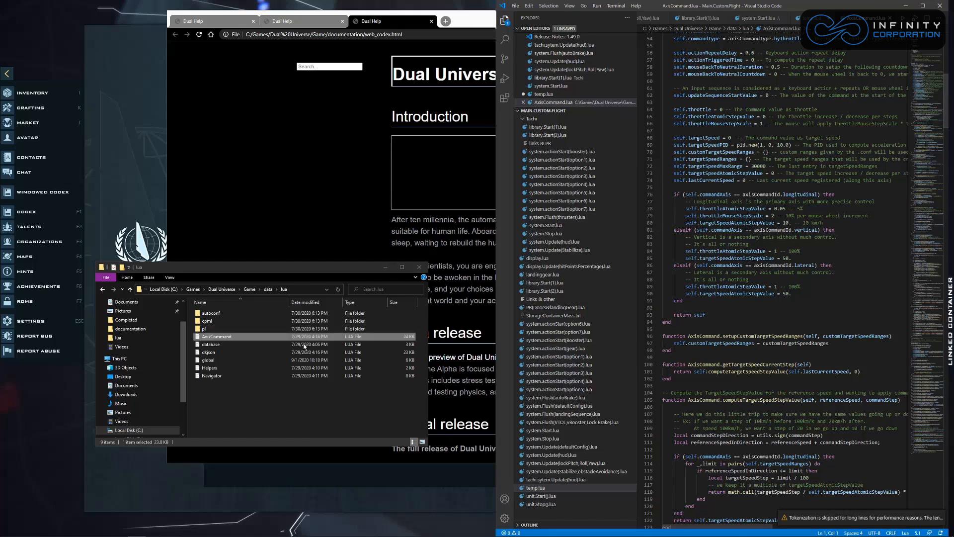
pyautogui.click(210, 352)
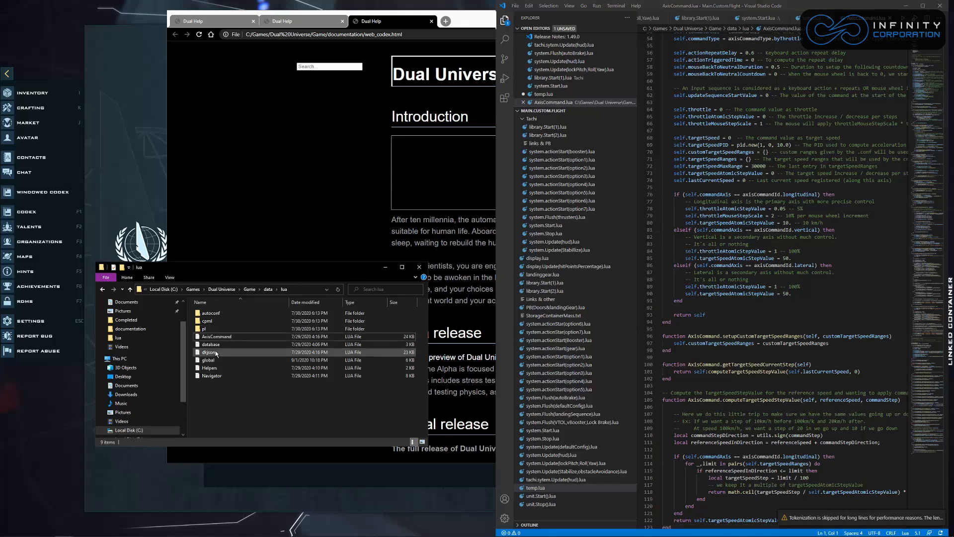
pyautogui.moveTo(212, 351)
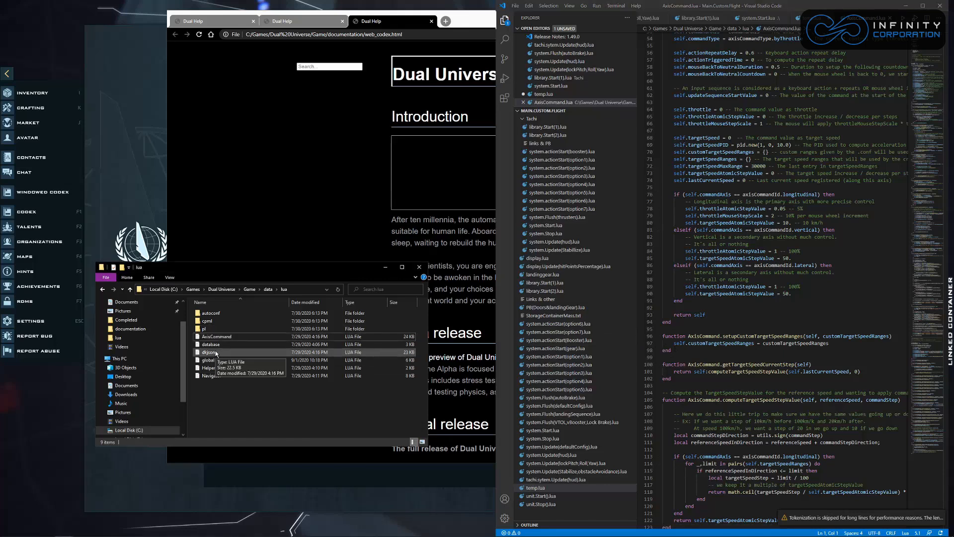
pyautogui.click(211, 344)
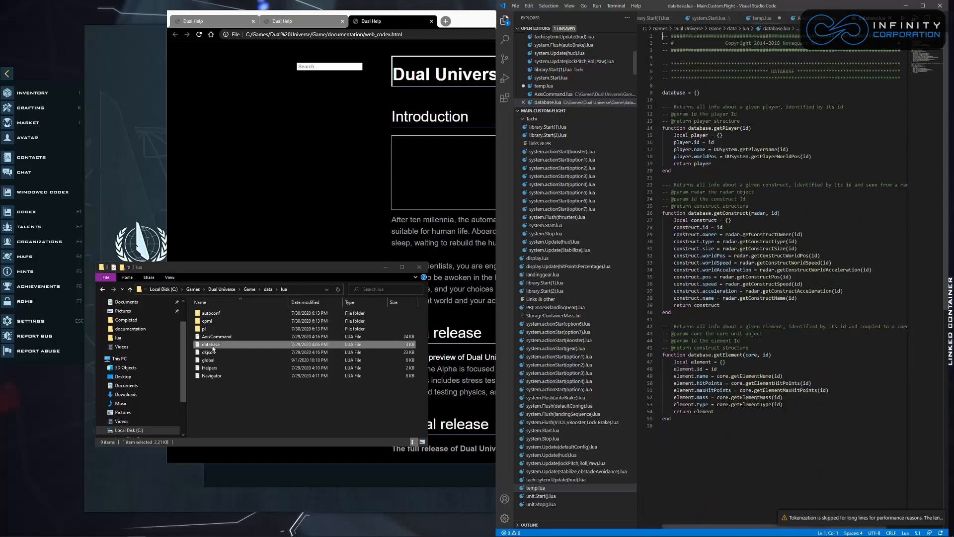